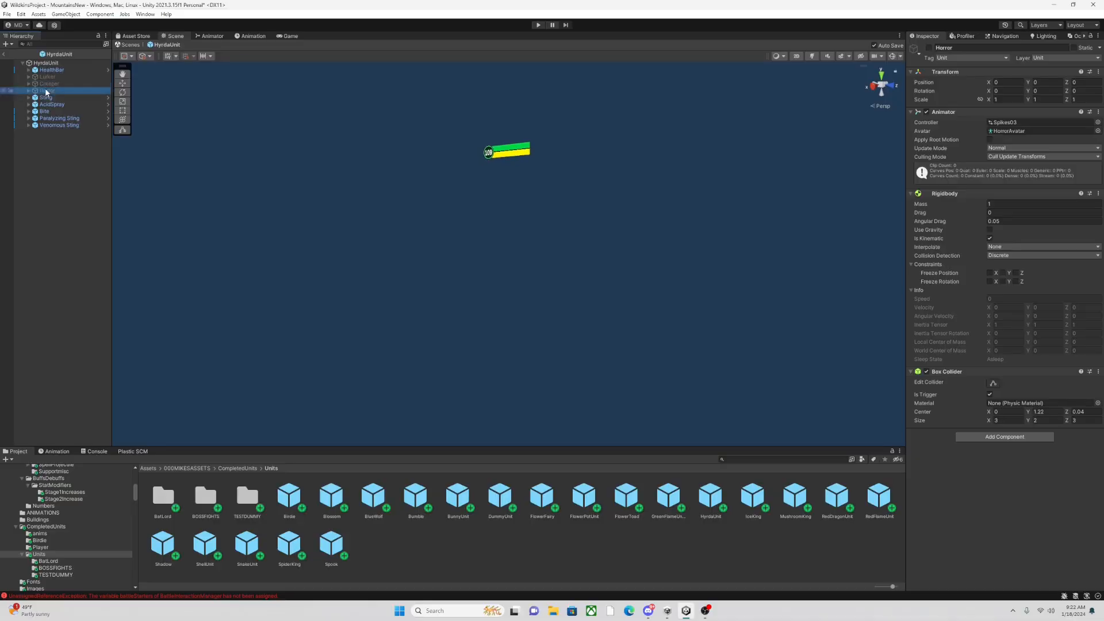
- Preview the Horror monster's Projectile Attack clip, then its Spawn clip in the Inspector
{"action": "left_click", "coordinate": [210, 36]}
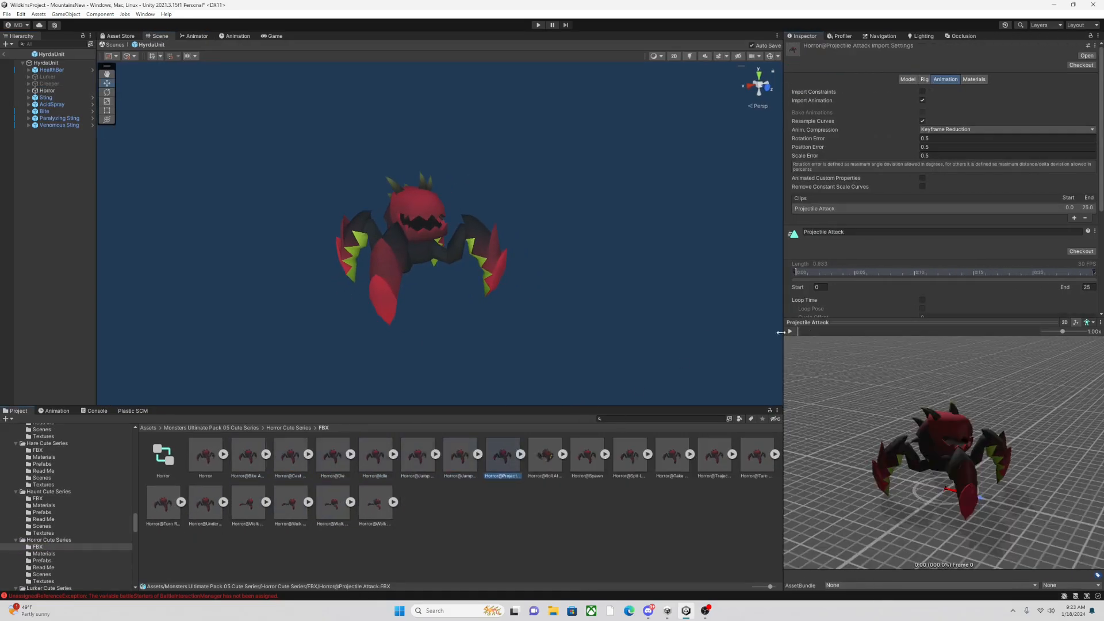
{"action": "left_click", "coordinate": [586, 455]}
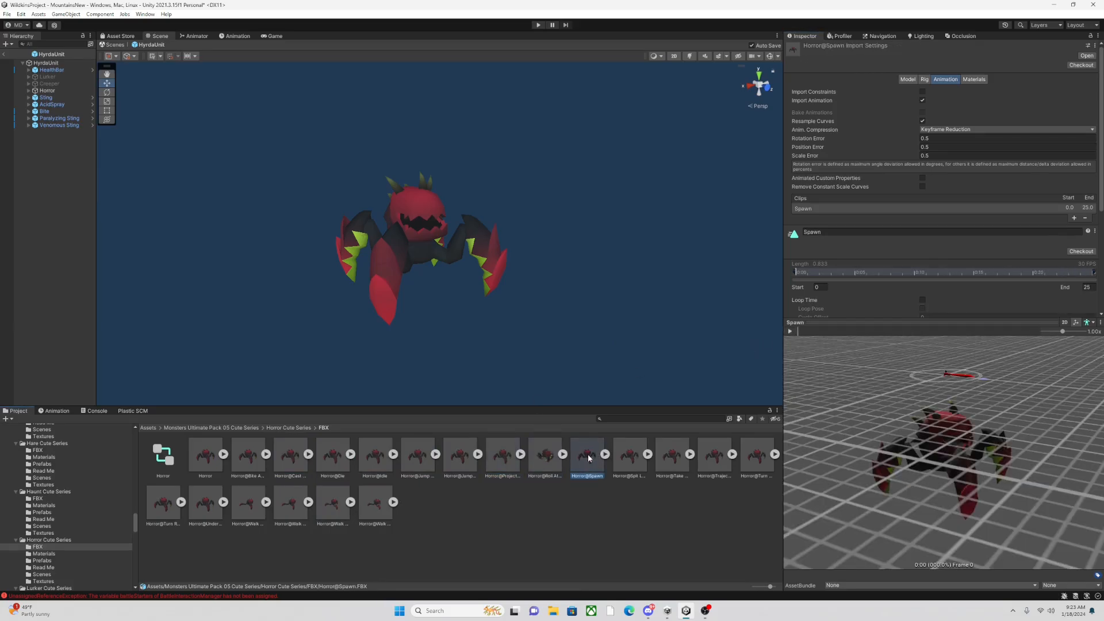